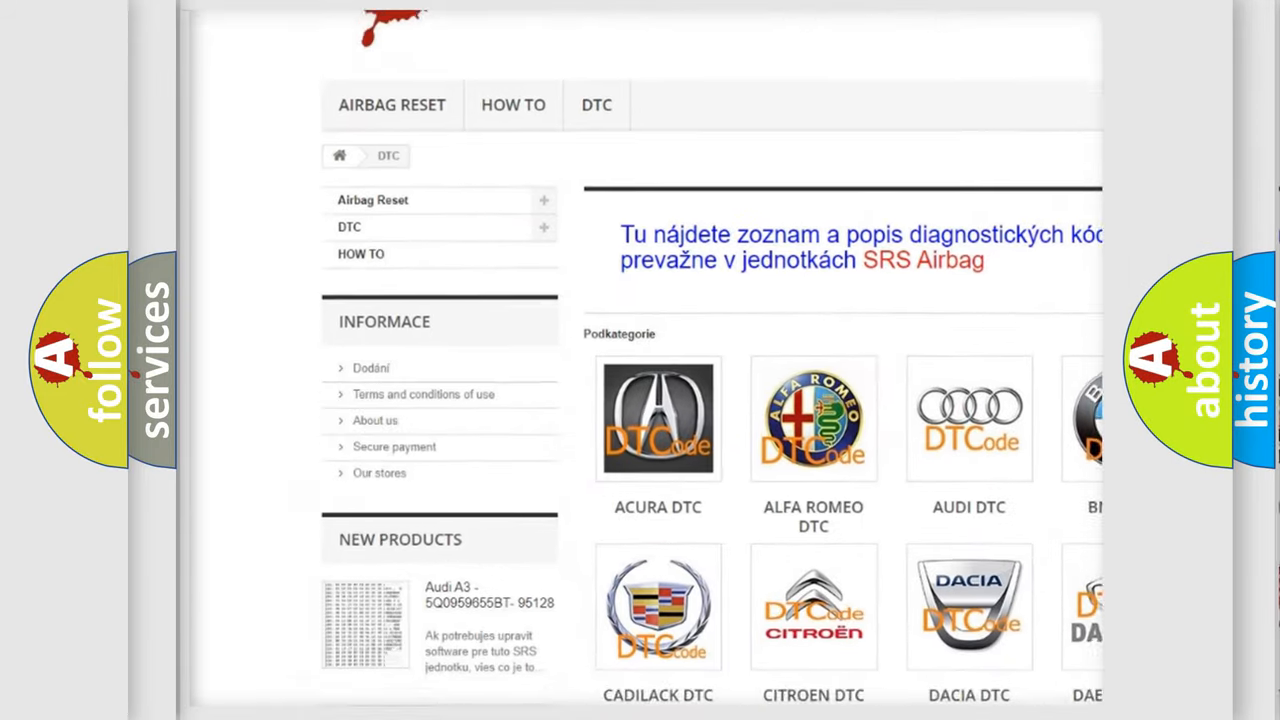
{"action": "scroll", "scroll_direction": "down", "scroll_amount": 3}
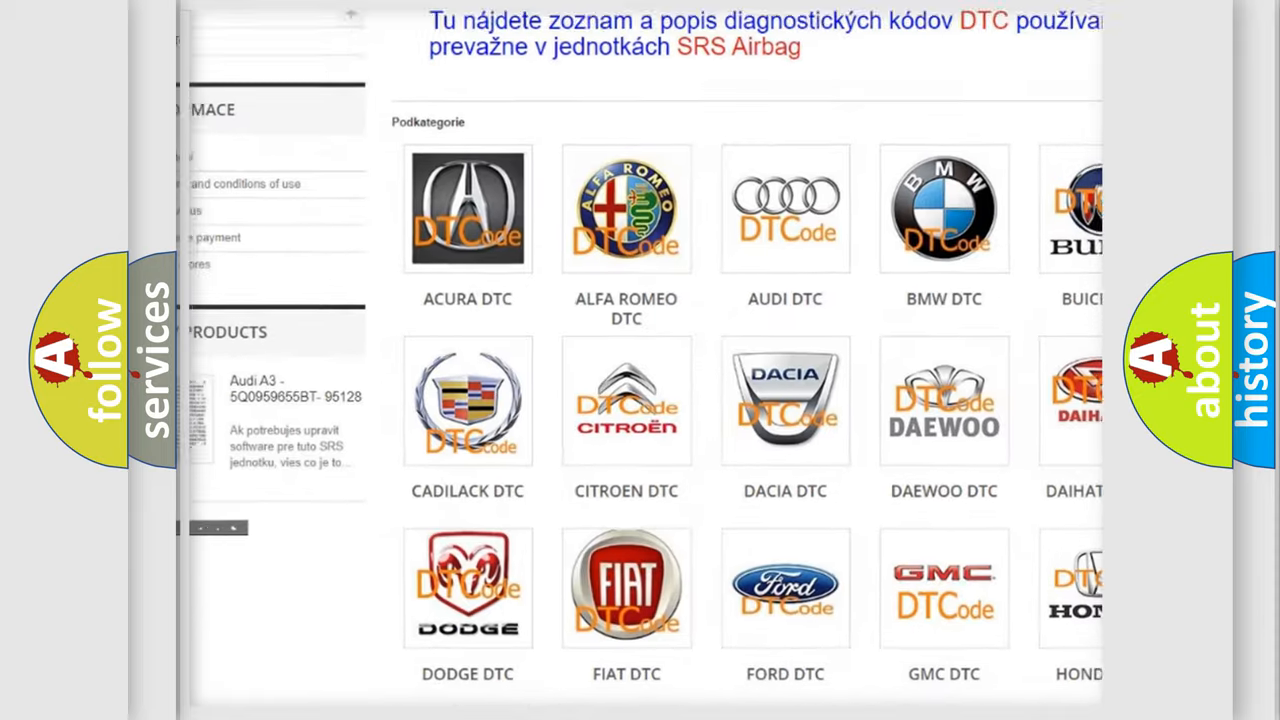
{"action": "scroll", "scroll_direction": "down", "scroll_amount": 3}
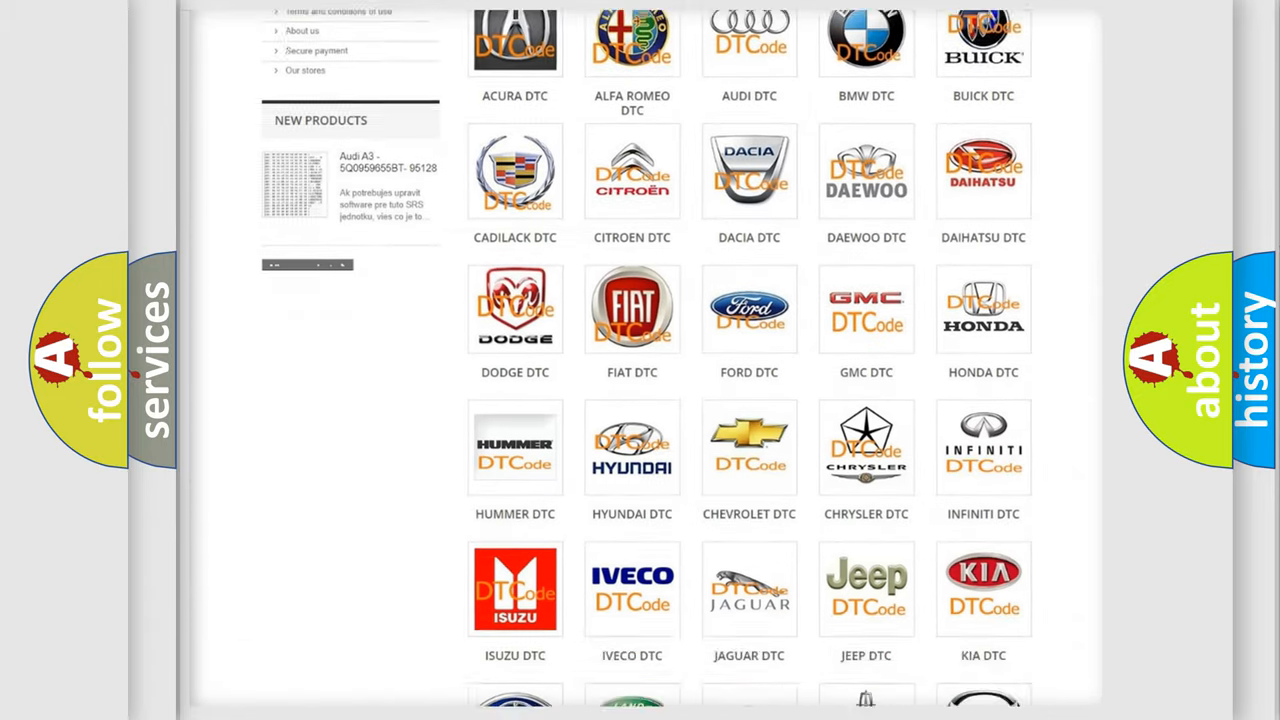
{"action": "scroll", "scroll_direction": "down", "scroll_amount": 3}
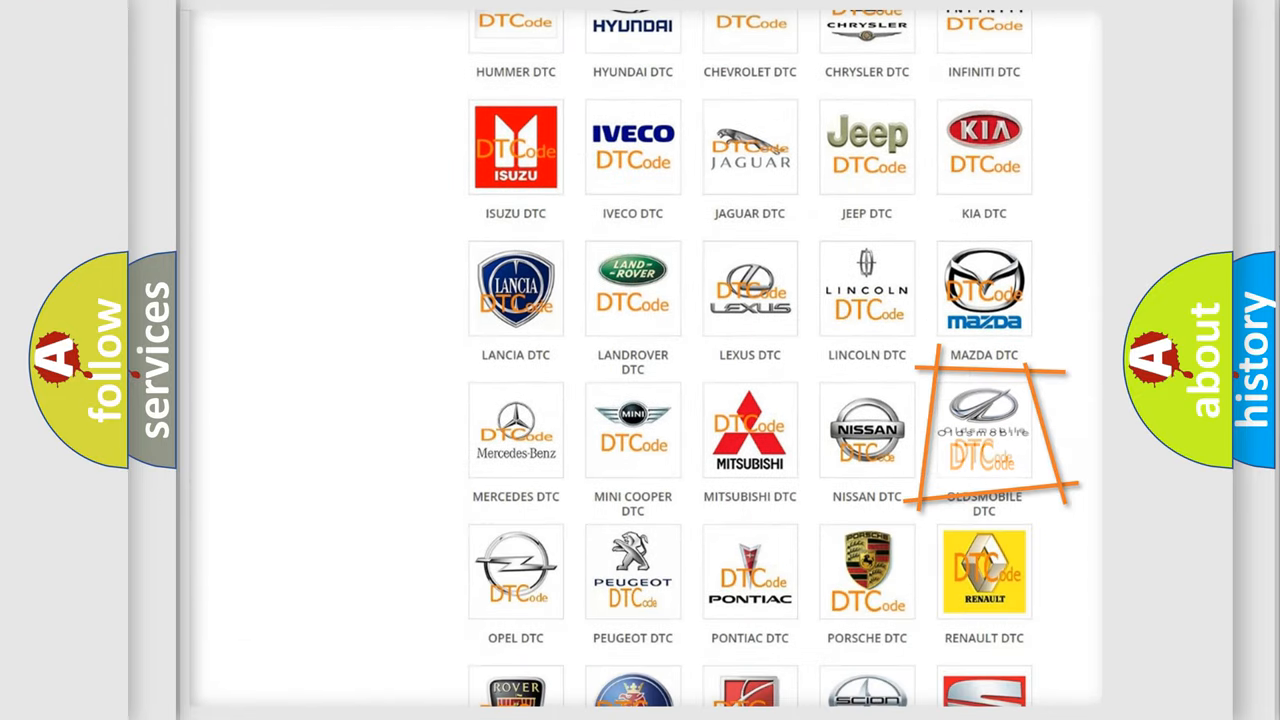